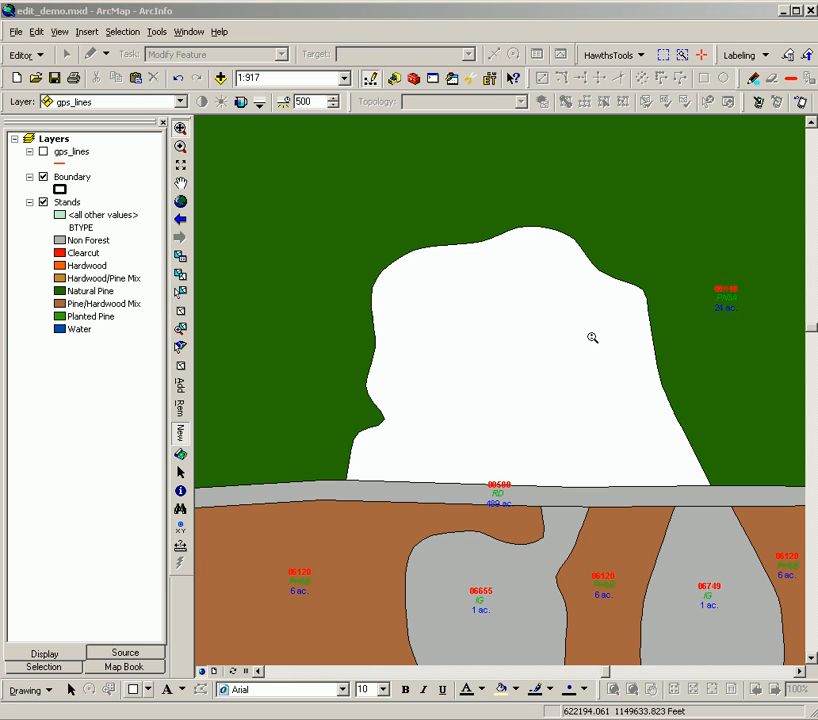
mouse_move(378, 248)
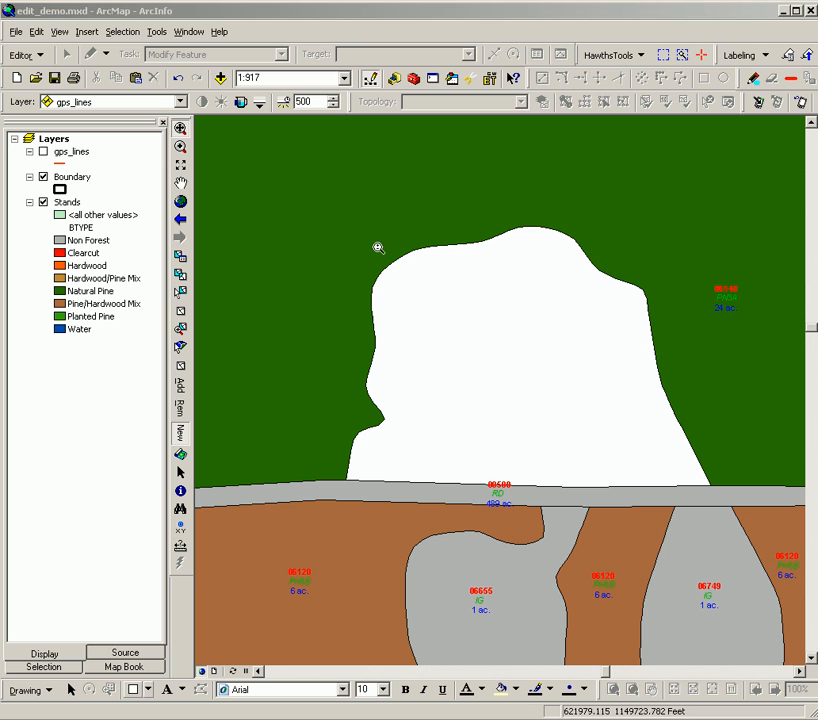
mouse_move(548, 368)
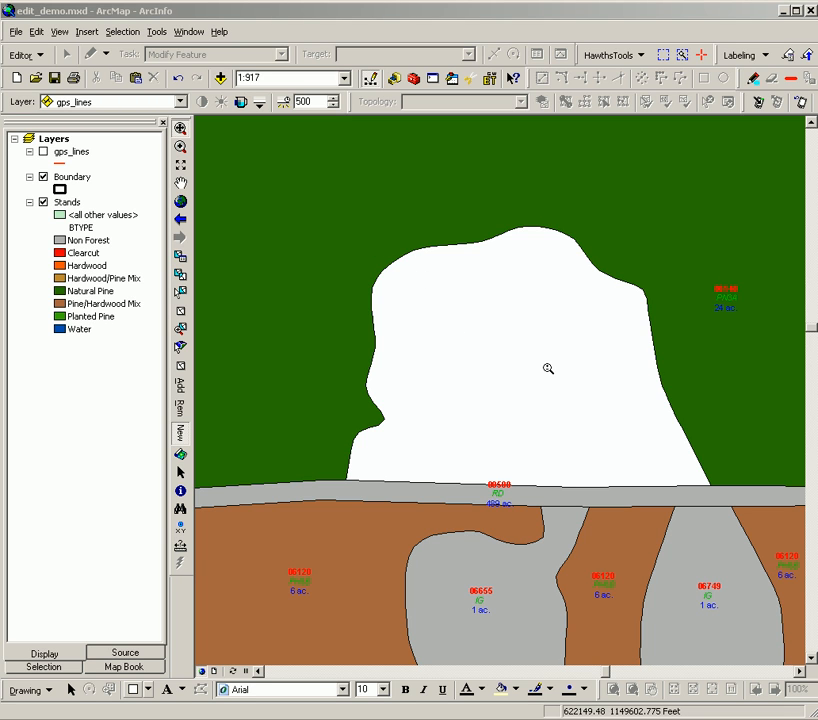
mouse_move(512, 358)
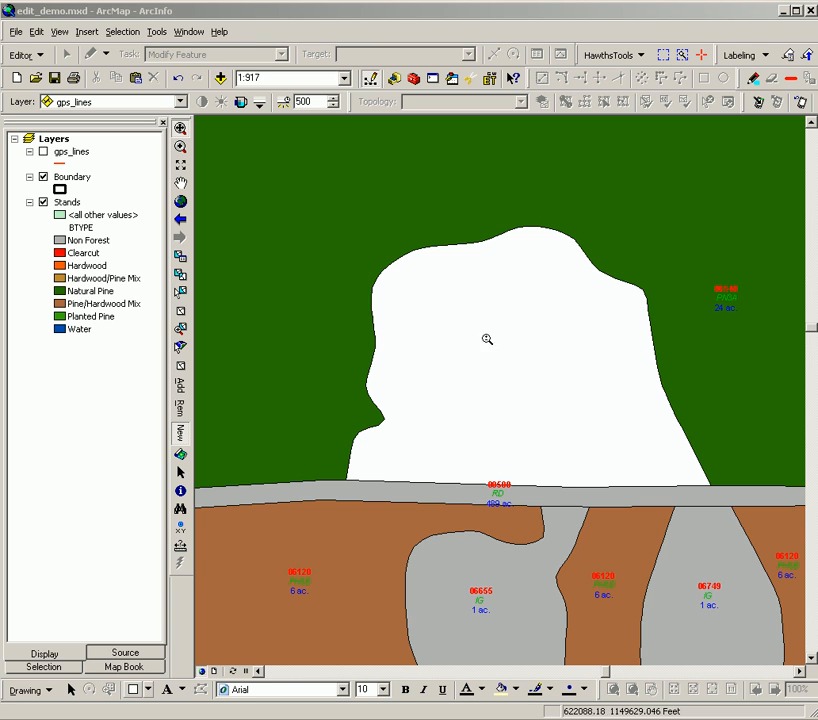
mouse_move(532, 420)
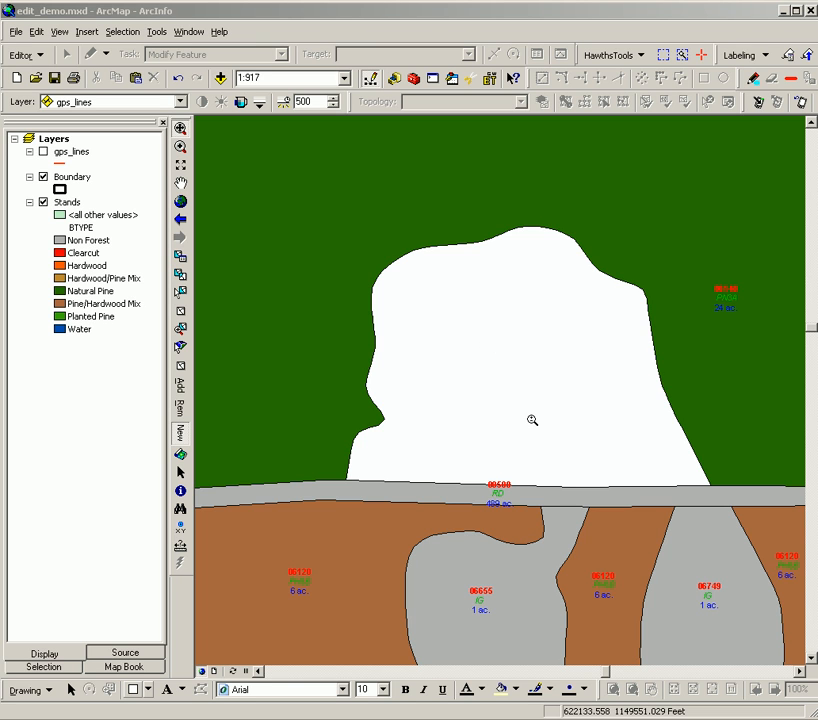
mouse_move(582, 392)
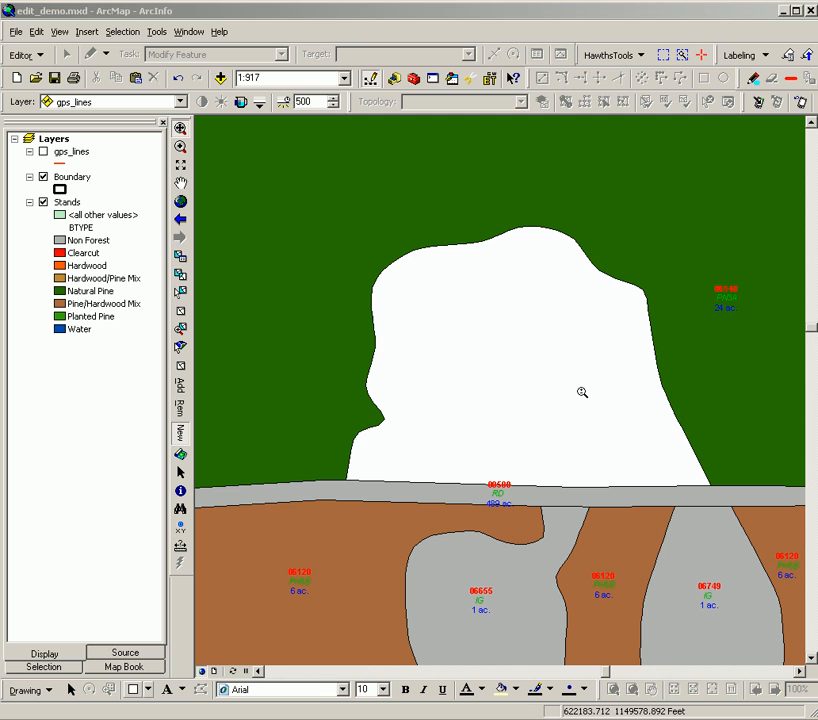
mouse_move(508, 322)
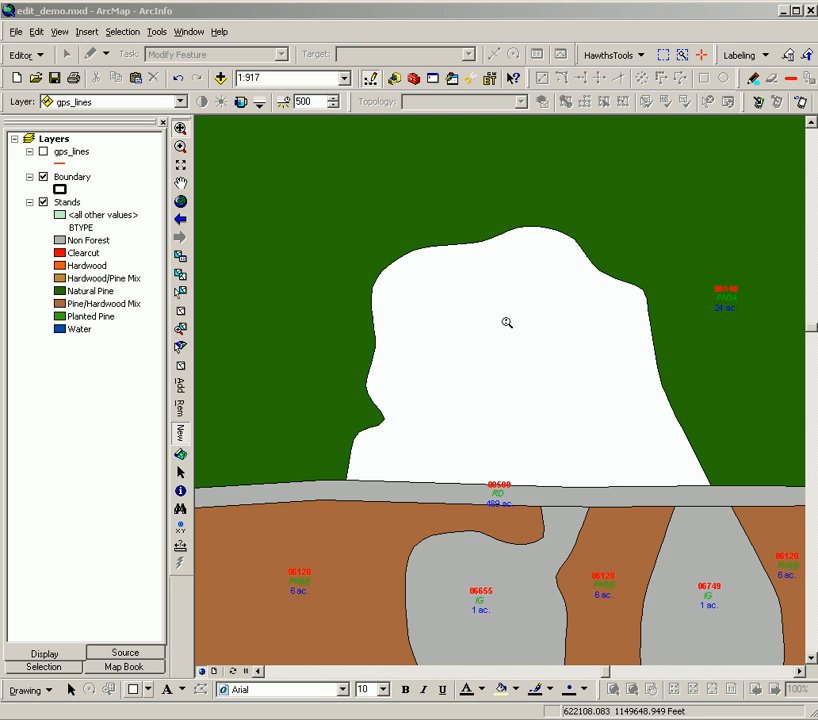
mouse_move(524, 348)
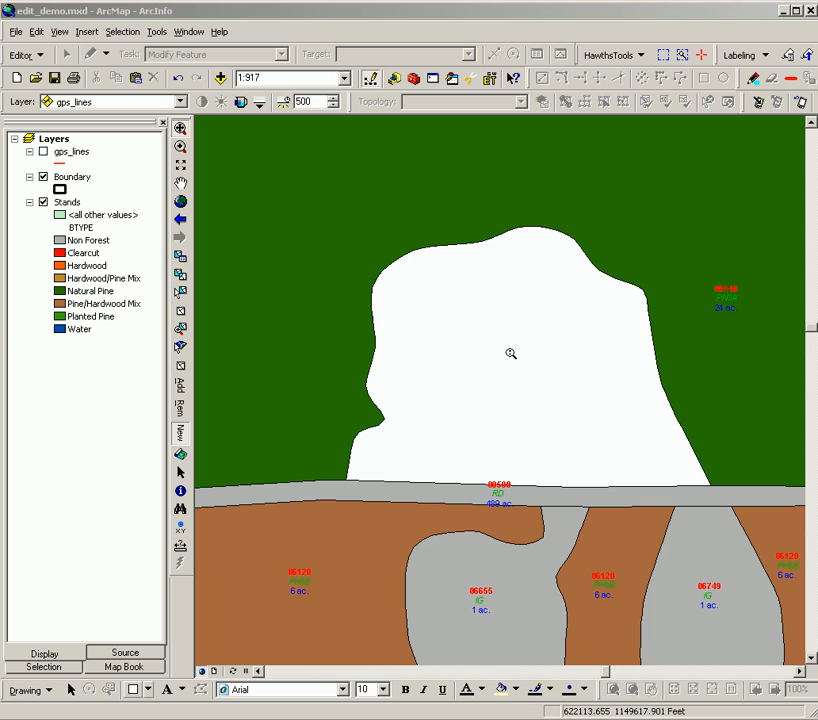
mouse_move(528, 352)
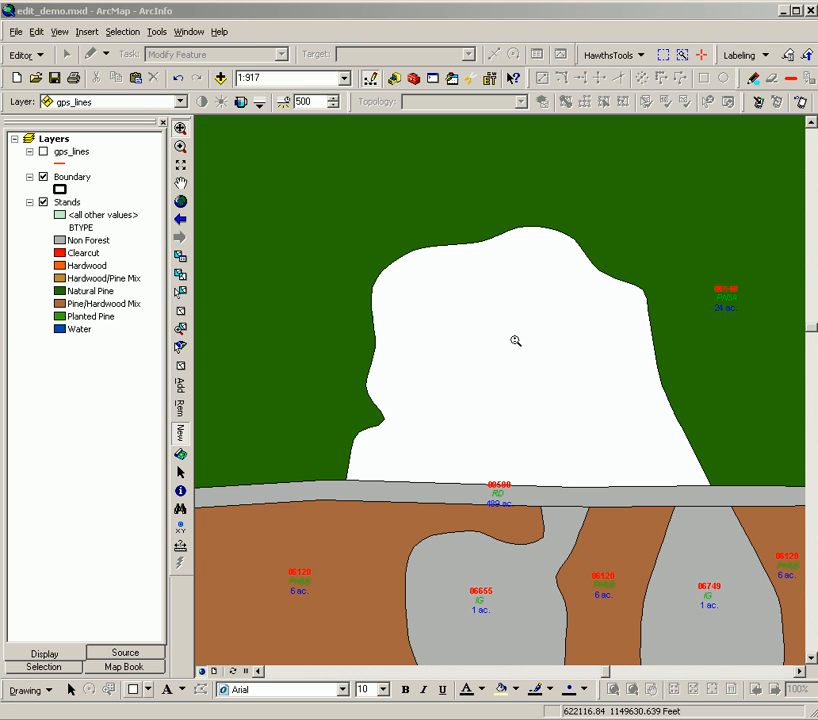
mouse_move(472, 356)
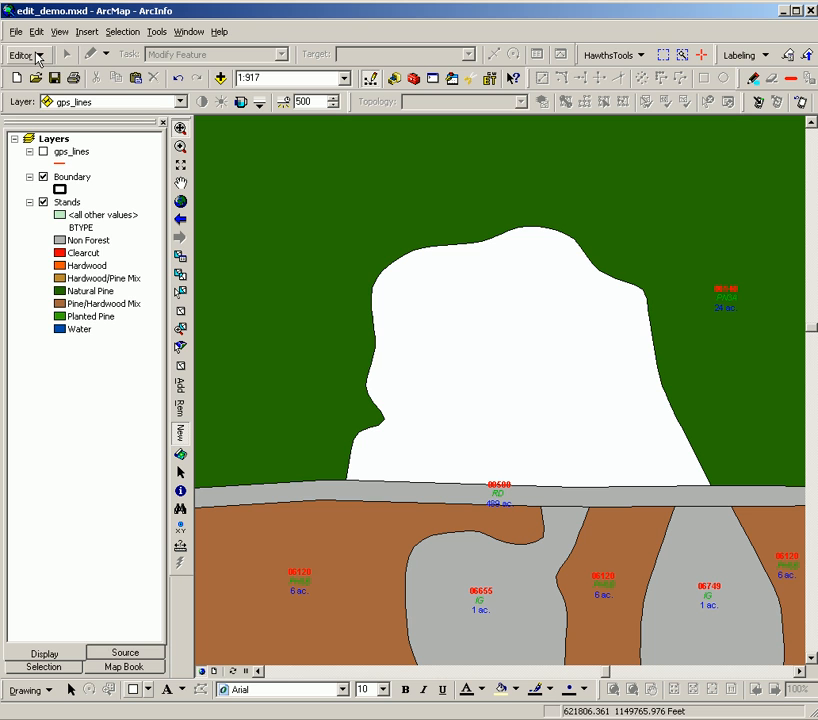
Begin an edit session from the Editor menu with Stands as the target layer
left_click(22, 54)
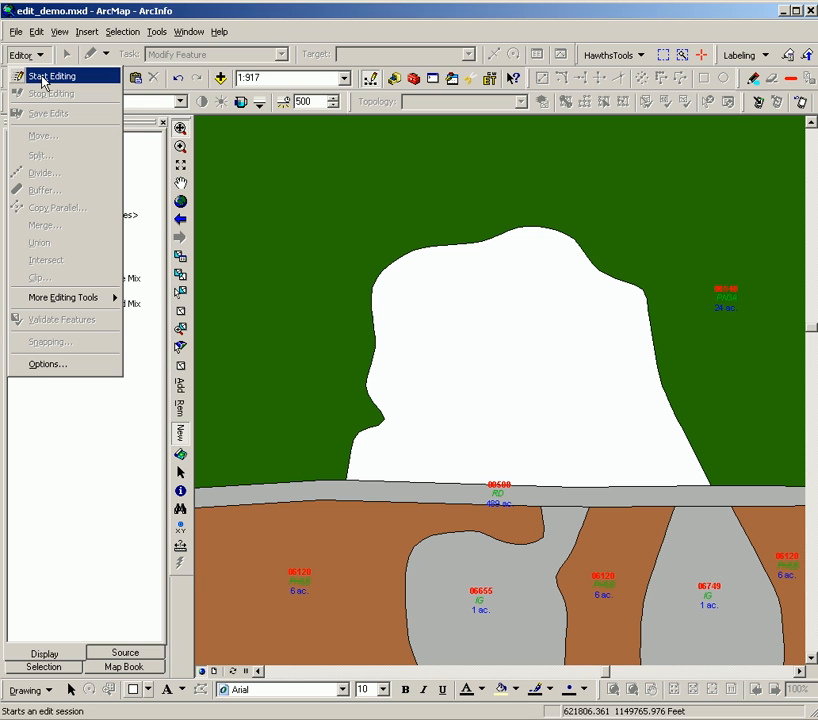
left_click(54, 76)
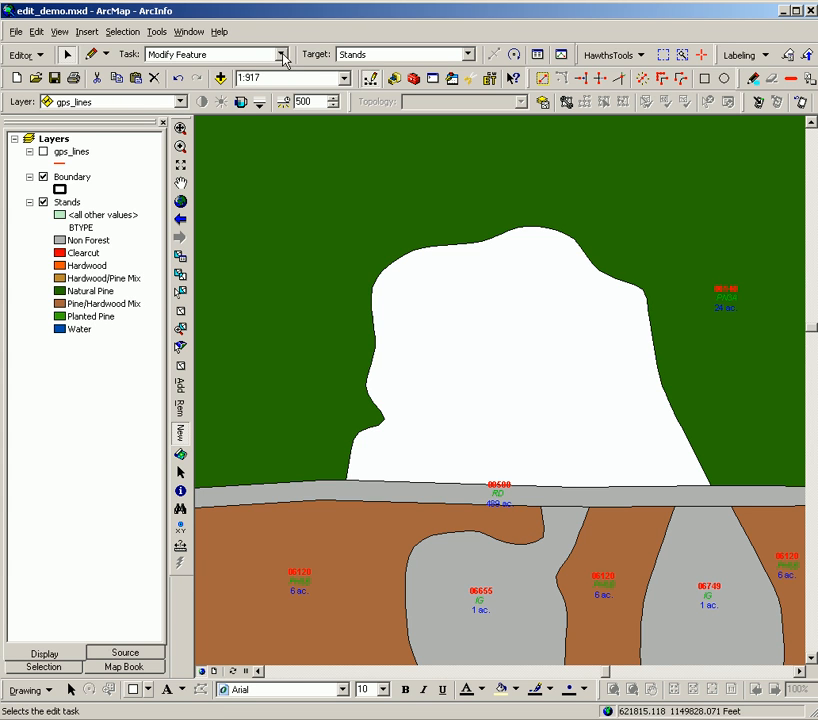
Choose Auto-Complete Polygon from the Editor toolbar's Task list
left_click(284, 54)
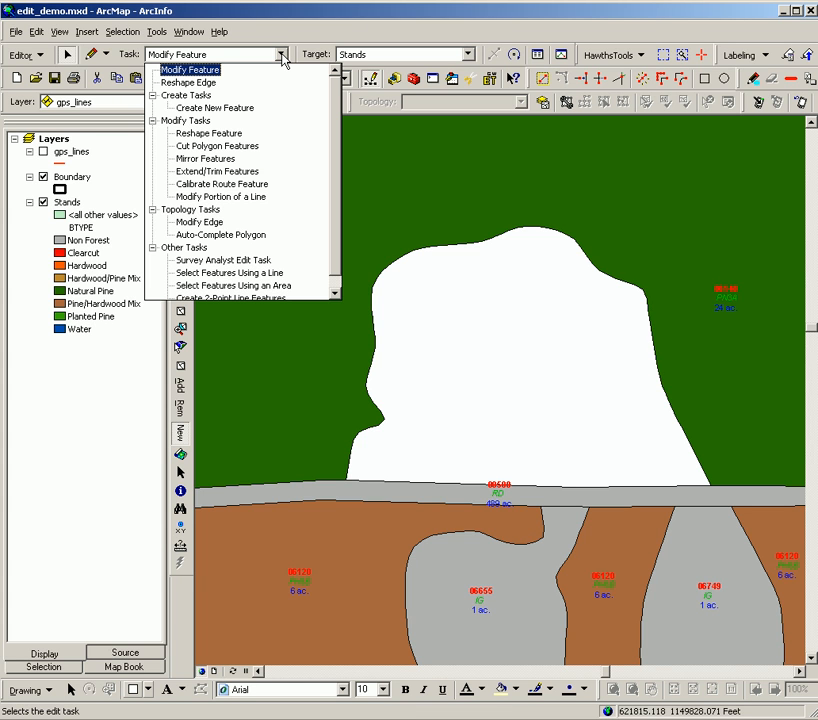
left_click(220, 234)
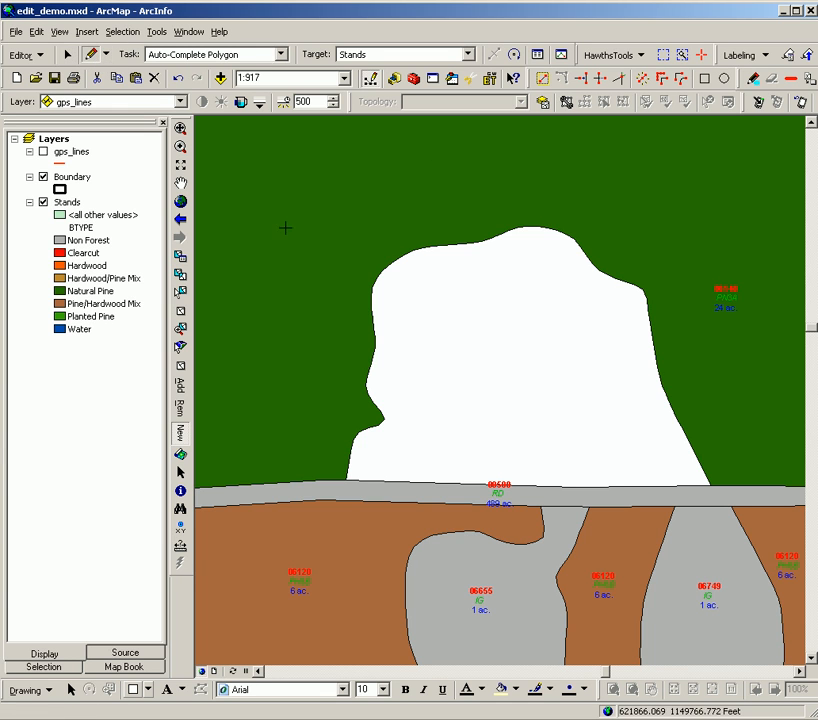
mouse_move(348, 306)
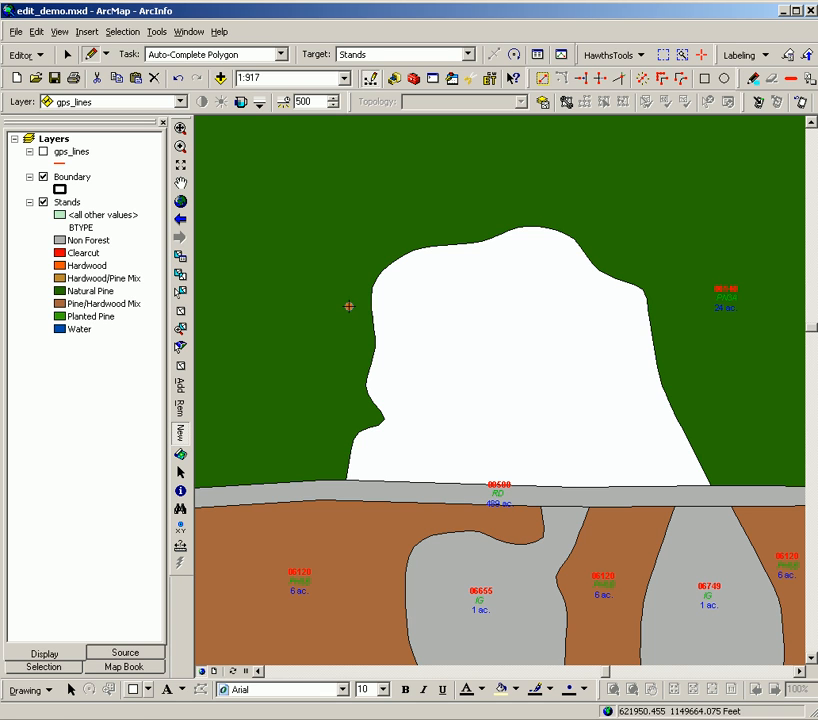
Sketch a line across the hole and finish it, creating two new stand polygons
left_click_drag(348, 306, 686, 356)
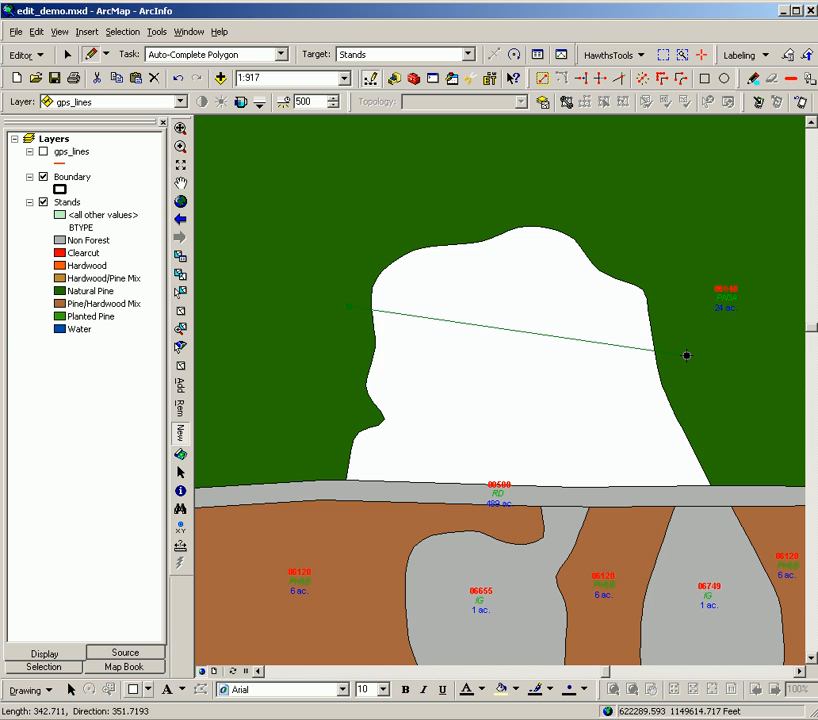
right_click(686, 356)
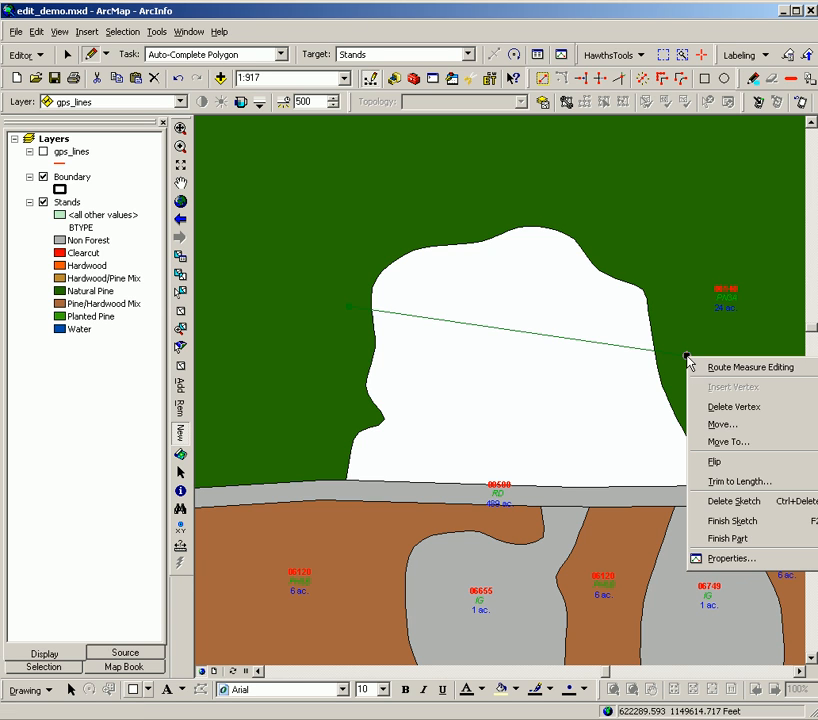
left_click(732, 520)
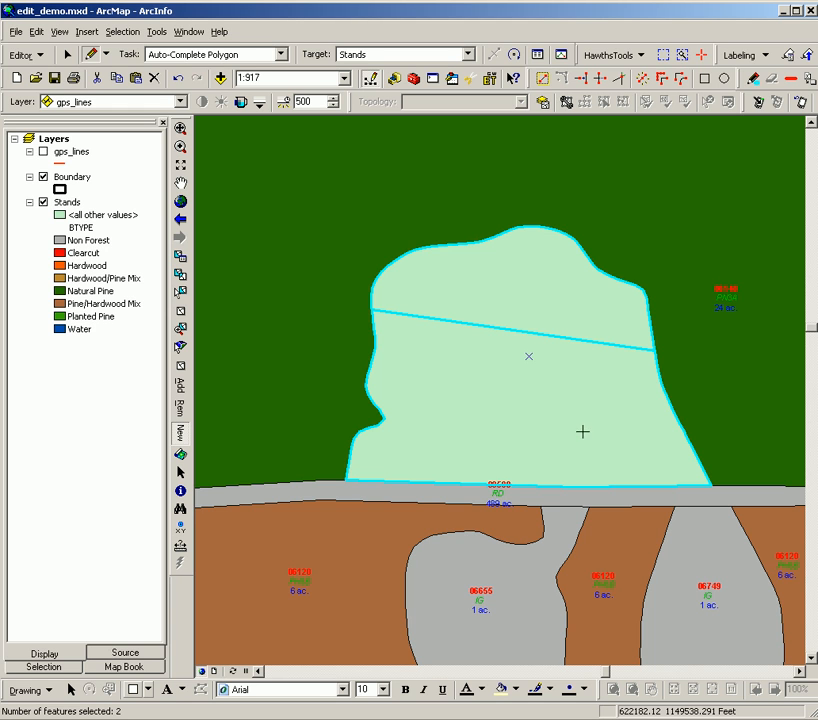
mouse_move(490, 340)
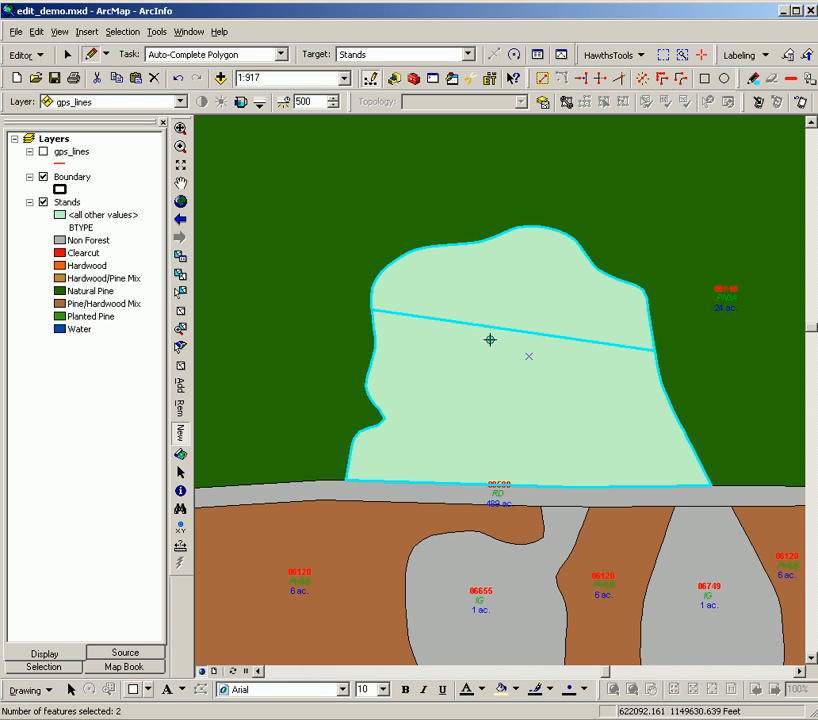
Merge the two selected new polygons into one Stands feature
left_click(24, 54)
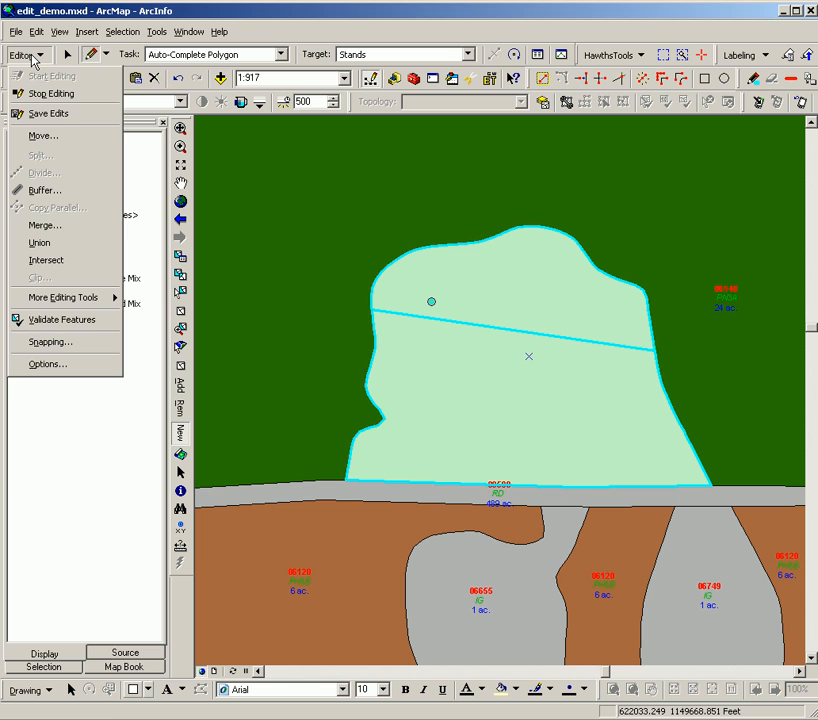
left_click(44, 224)
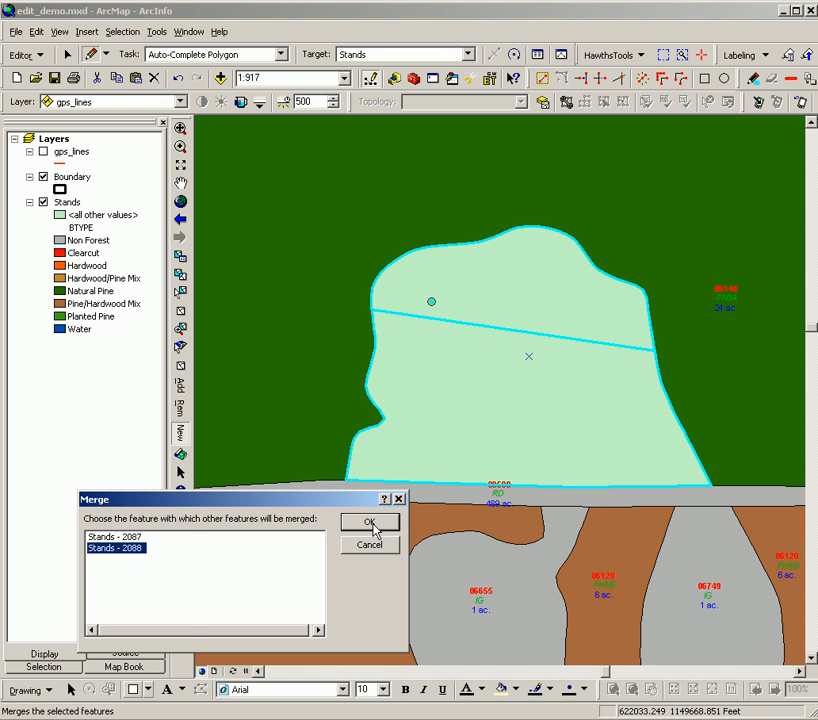
left_click(368, 520)
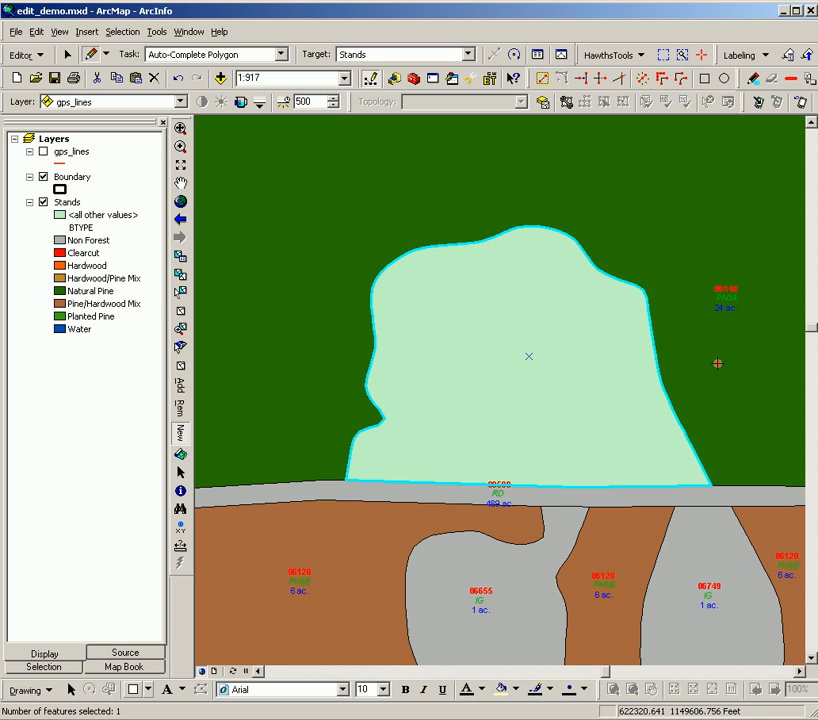
mouse_move(516, 412)
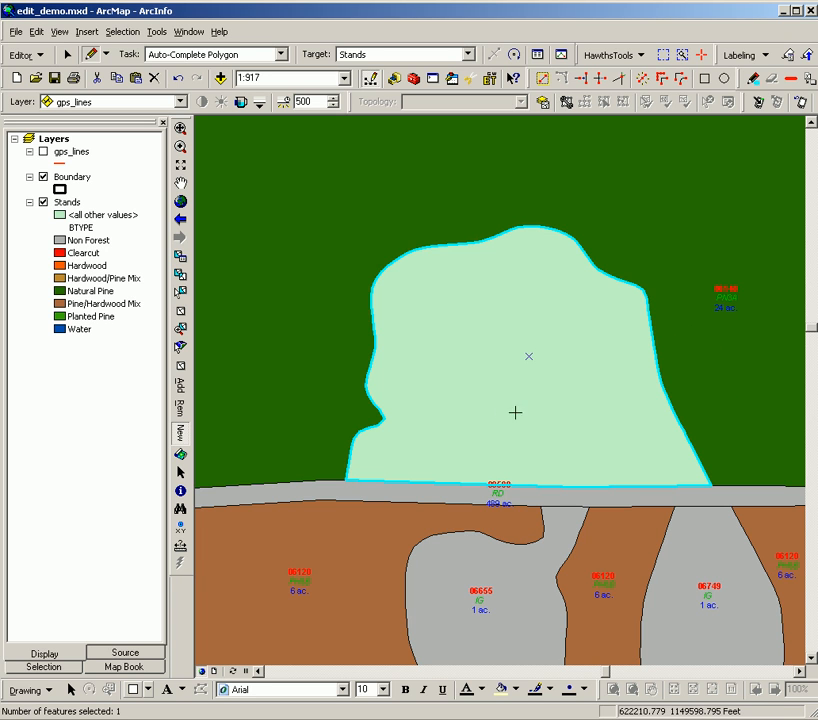